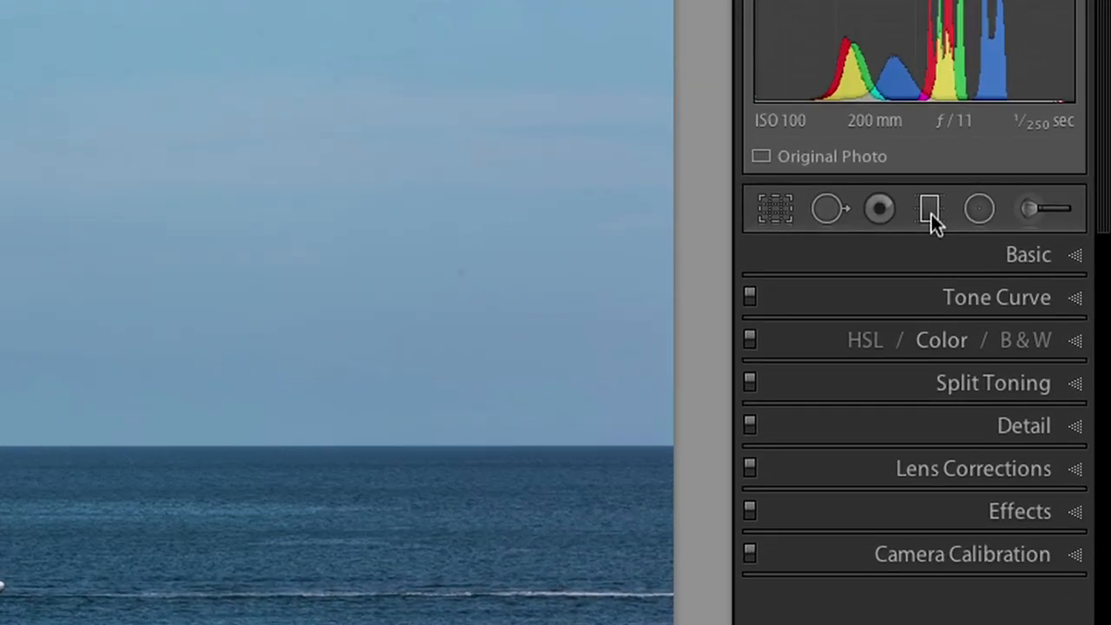
pyautogui.moveTo(928, 208)
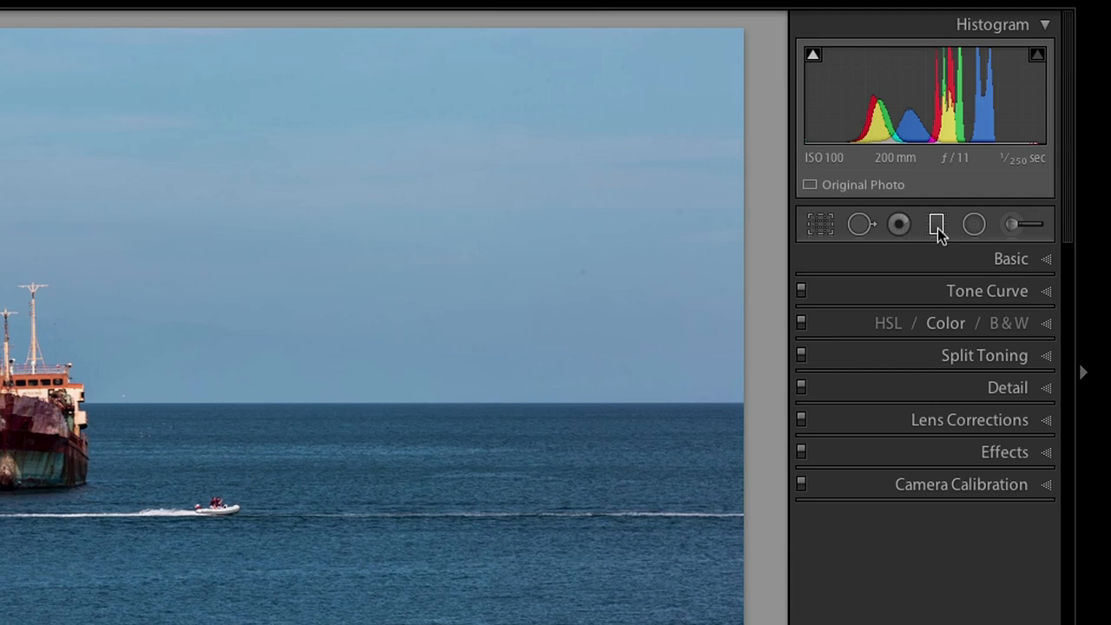
# Activate the Graduated Filter tool so its adjustment sliders appear over the ship photo
pyautogui.click(937, 224)
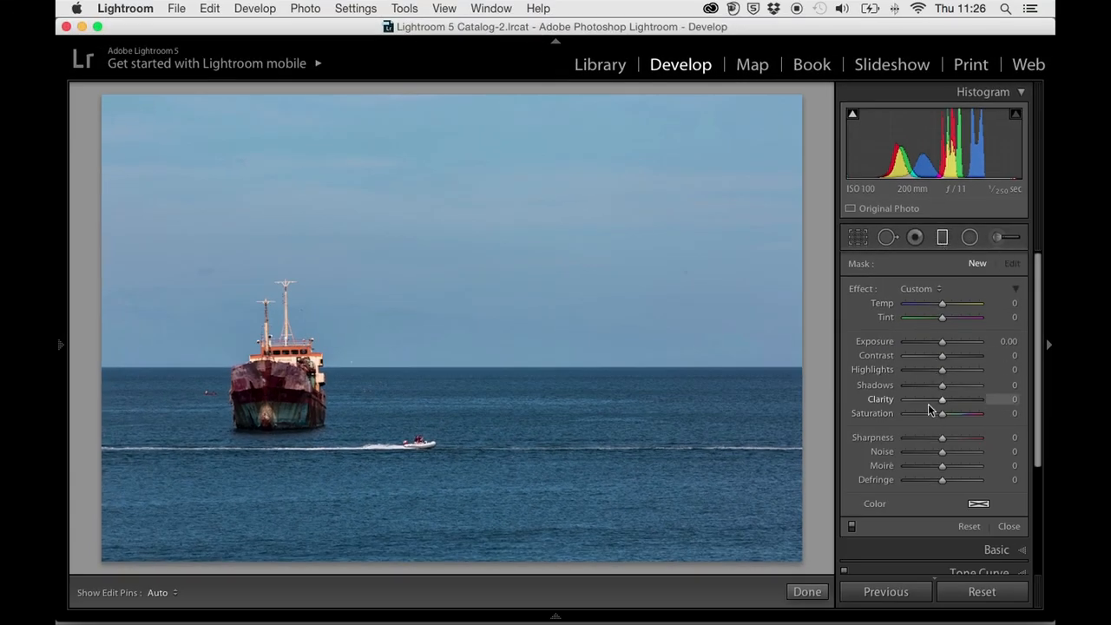
pyautogui.moveTo(499, 333)
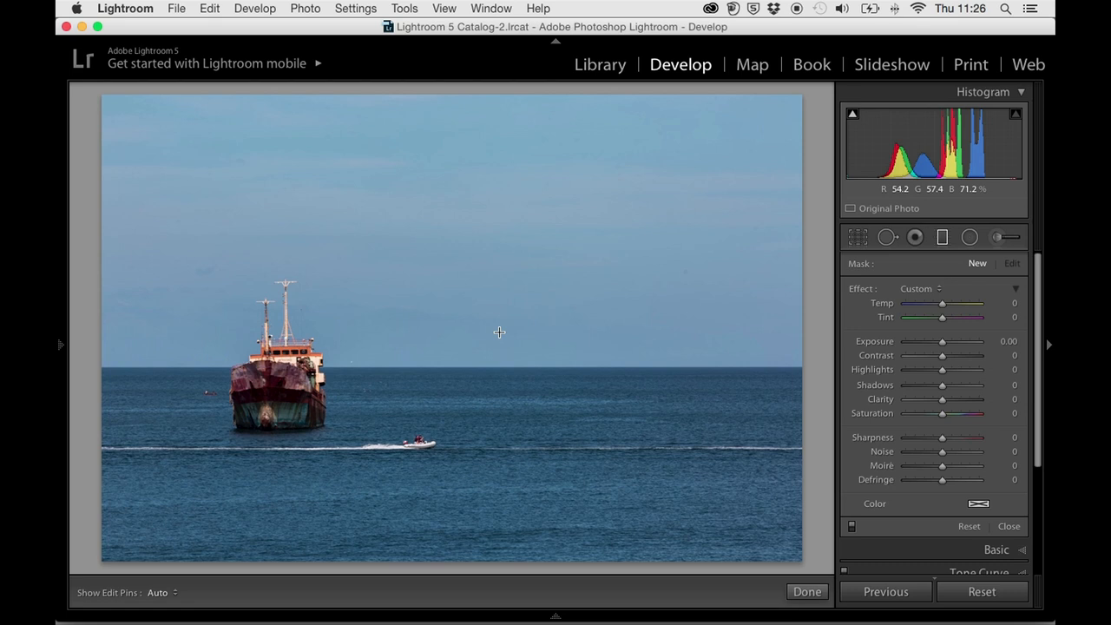
pyautogui.moveTo(459, 328)
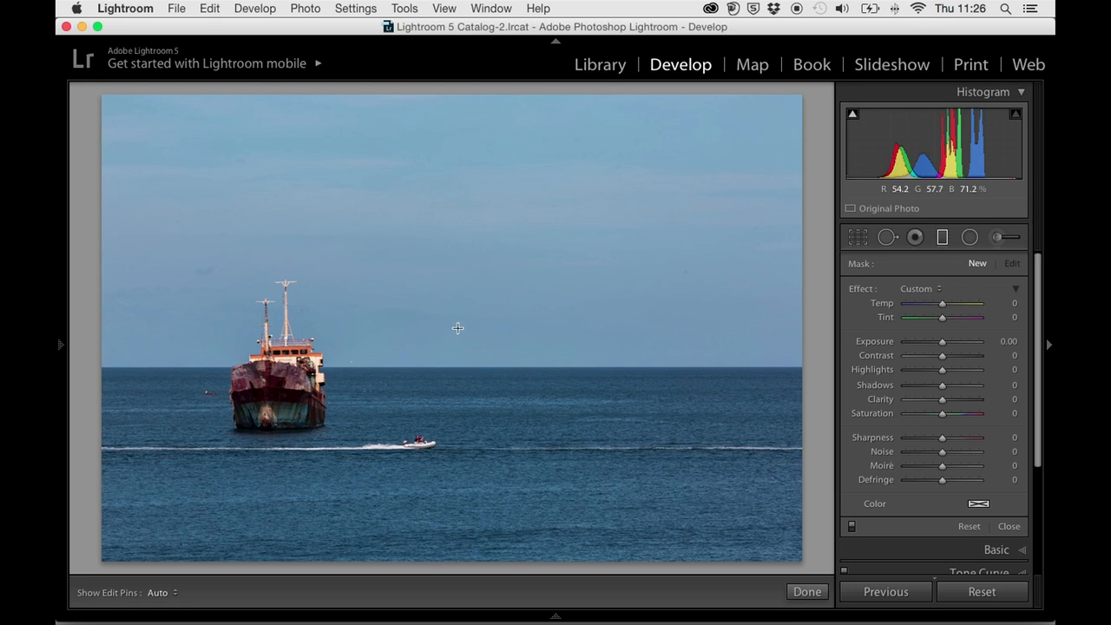